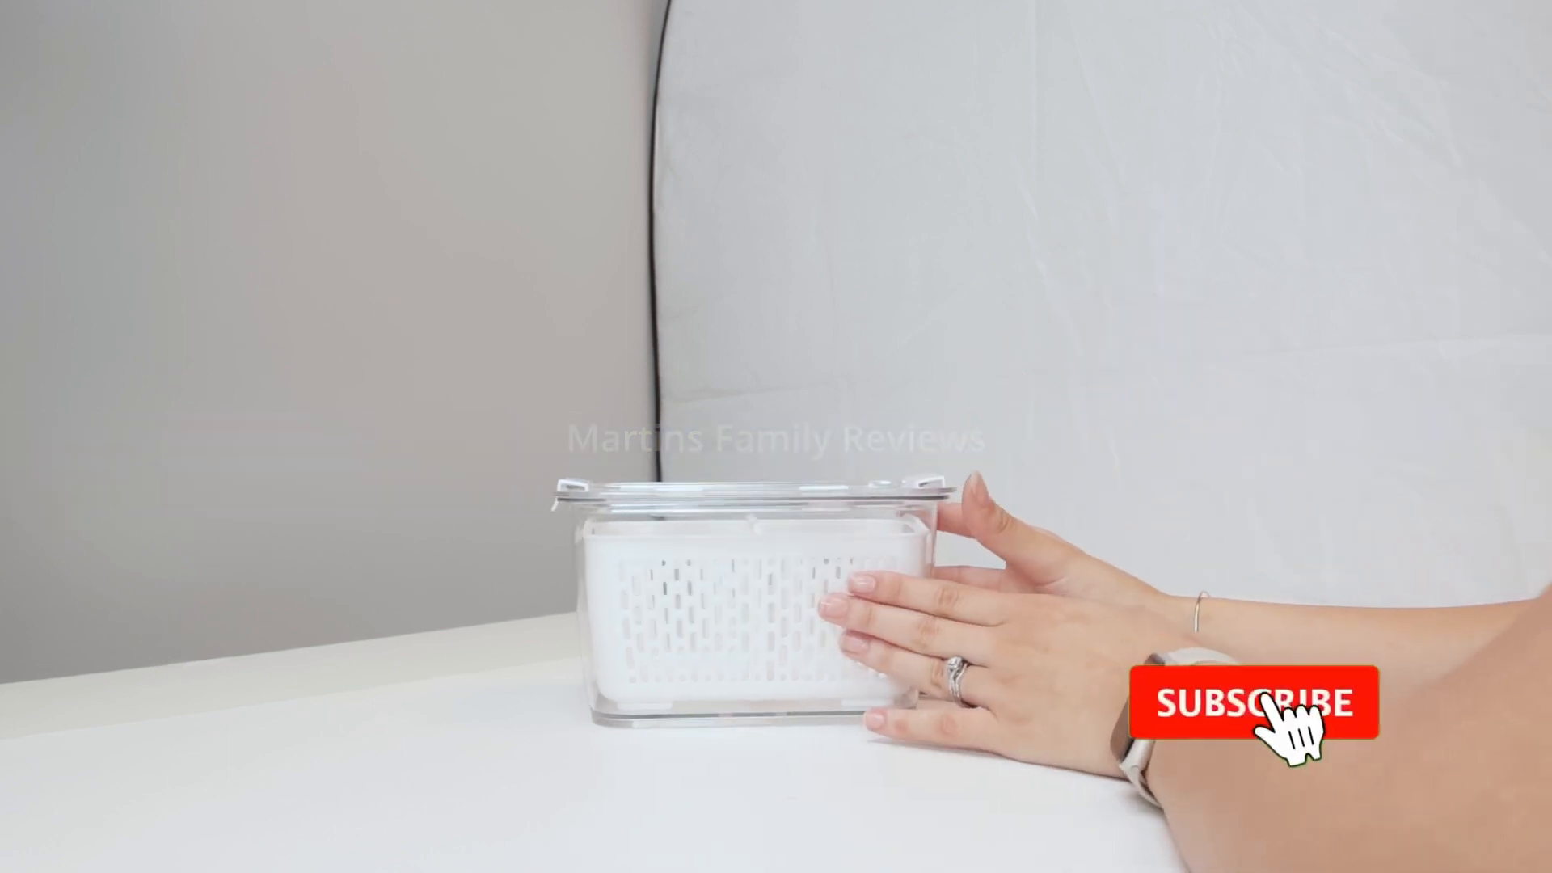
left_click(1249, 701)
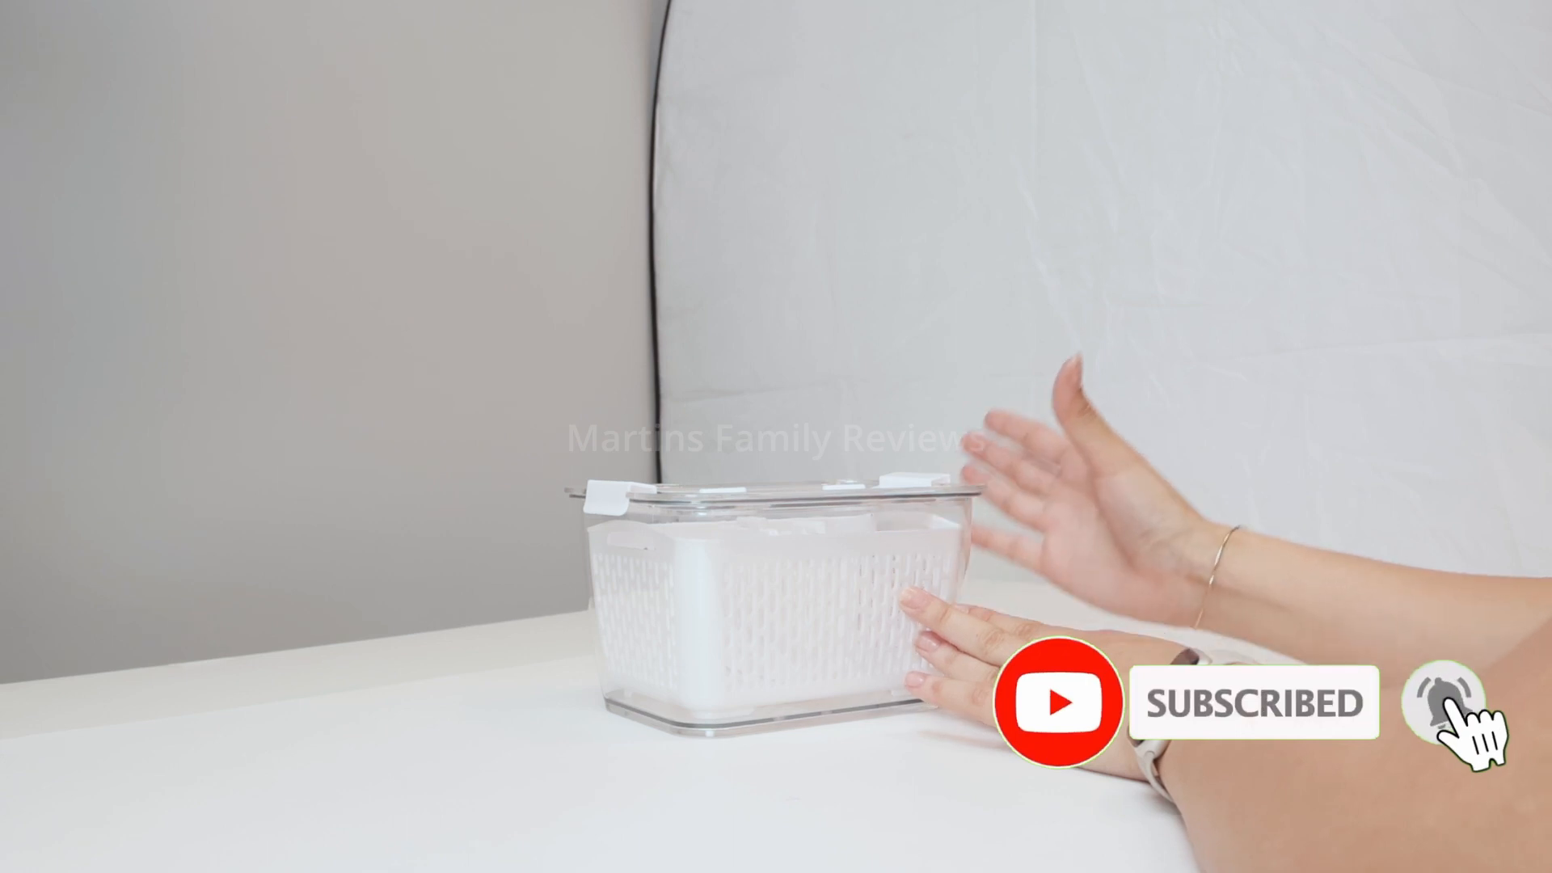